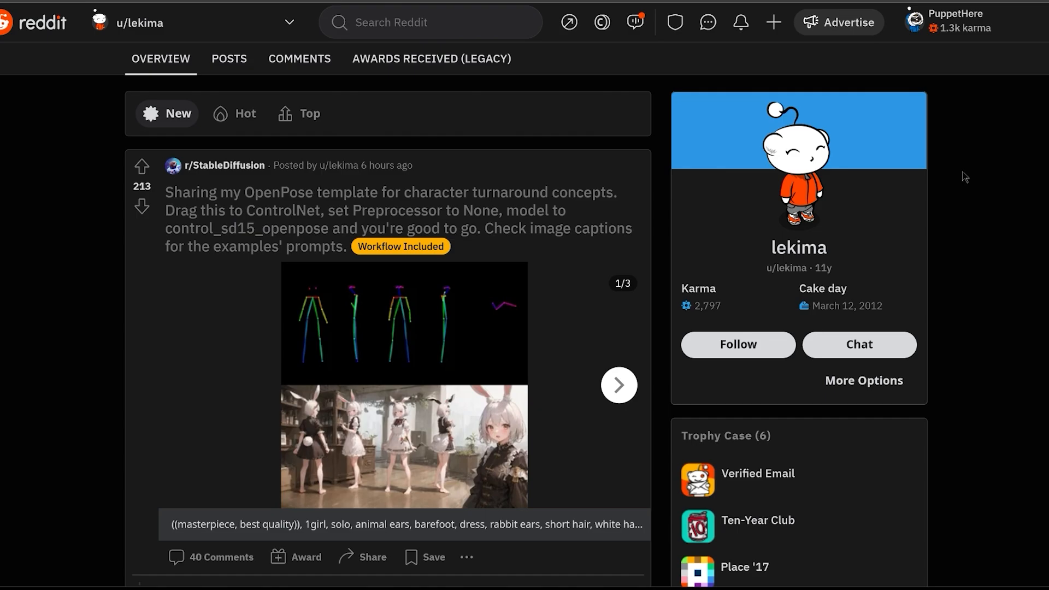
Save the OpenPose turnaround template image from the Reddit post.
right_click(404, 322)
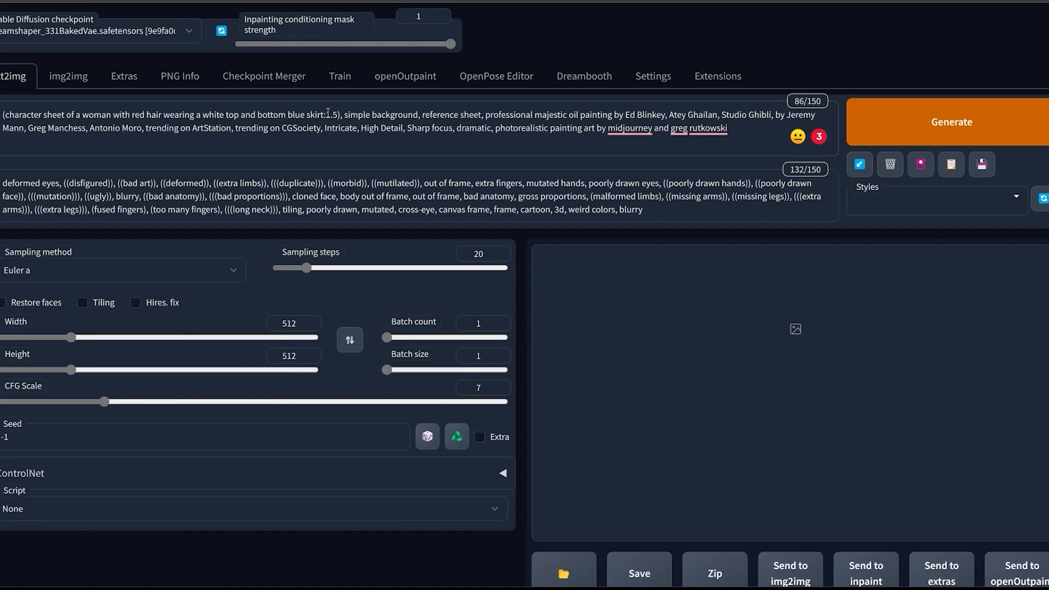
Review the character-sheet prompt before loading the OpenPose template into ControlNet.
double_click(38, 114)
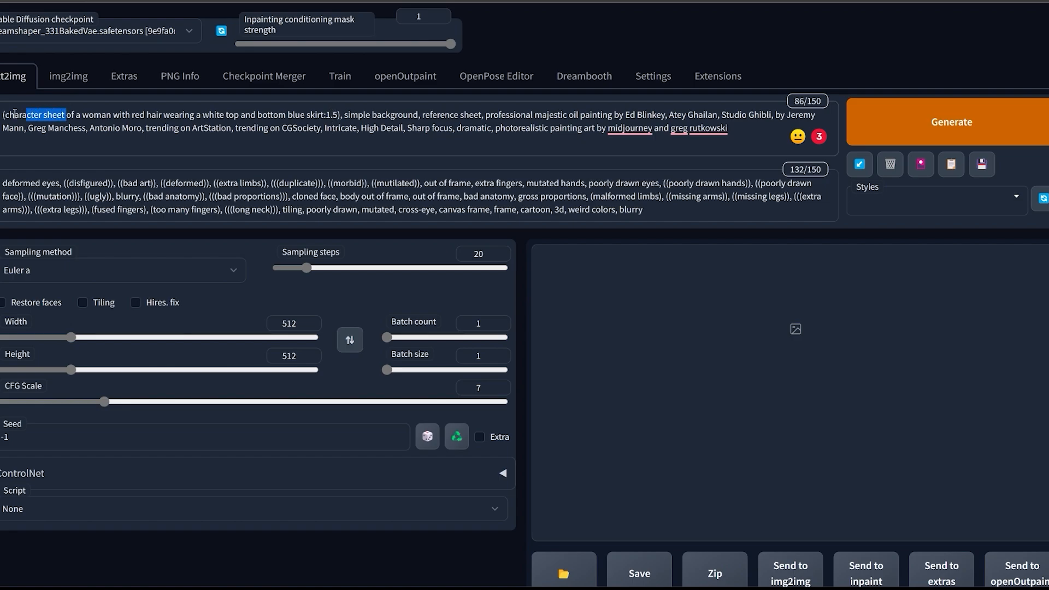
double_click(445, 114)
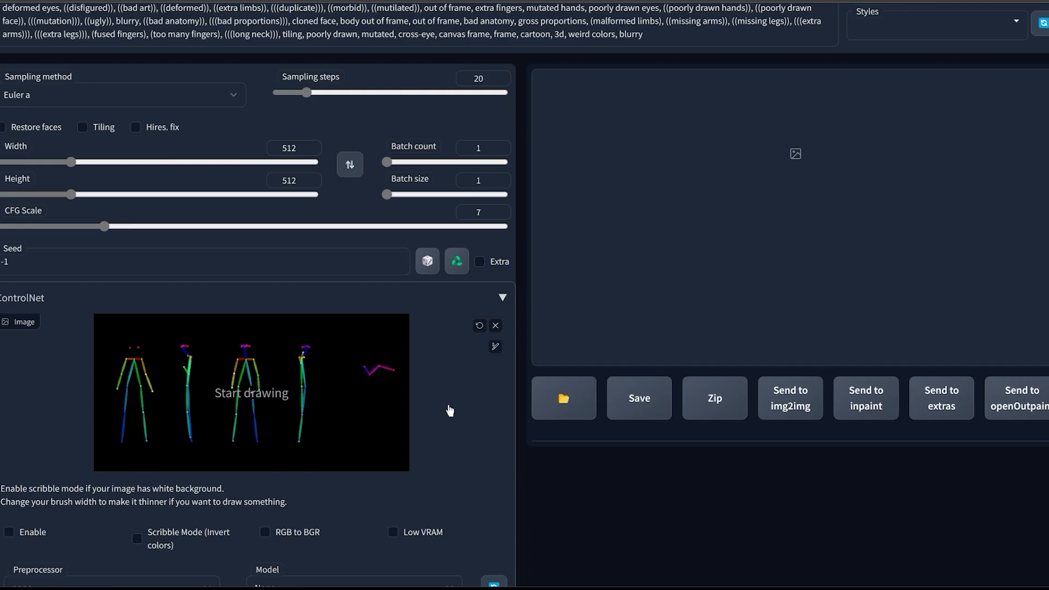
Enable ControlNet pose guidance and generate the 1024×512 character sheet.
scroll(down, 3)
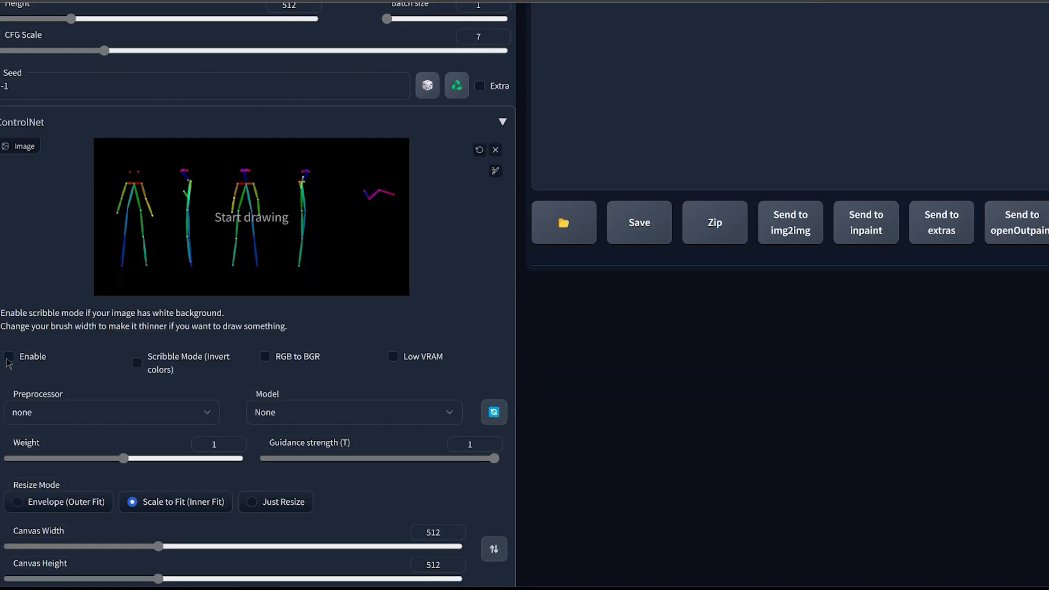
click(9, 356)
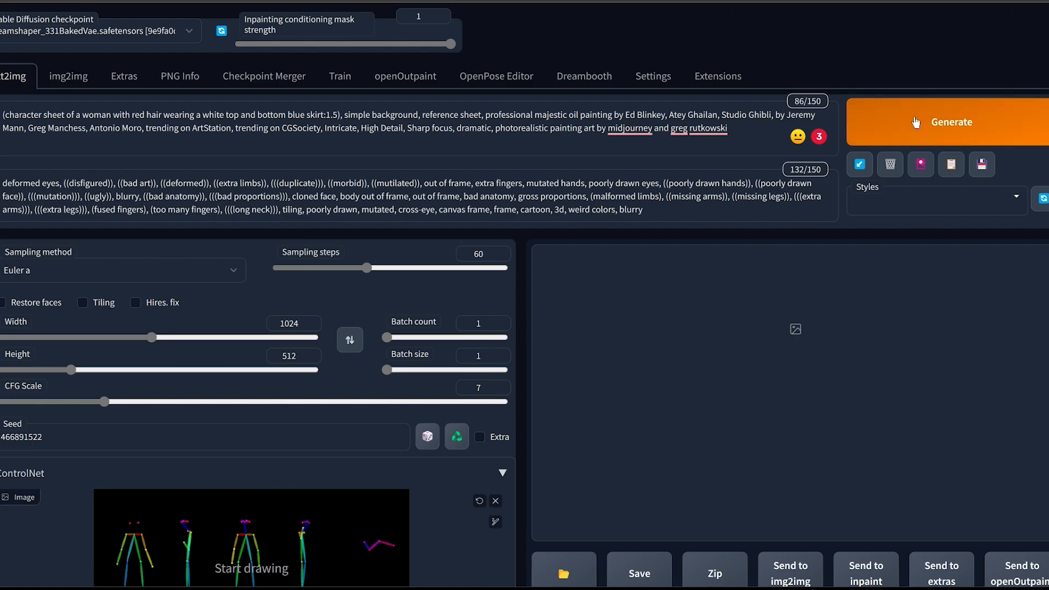
click(951, 121)
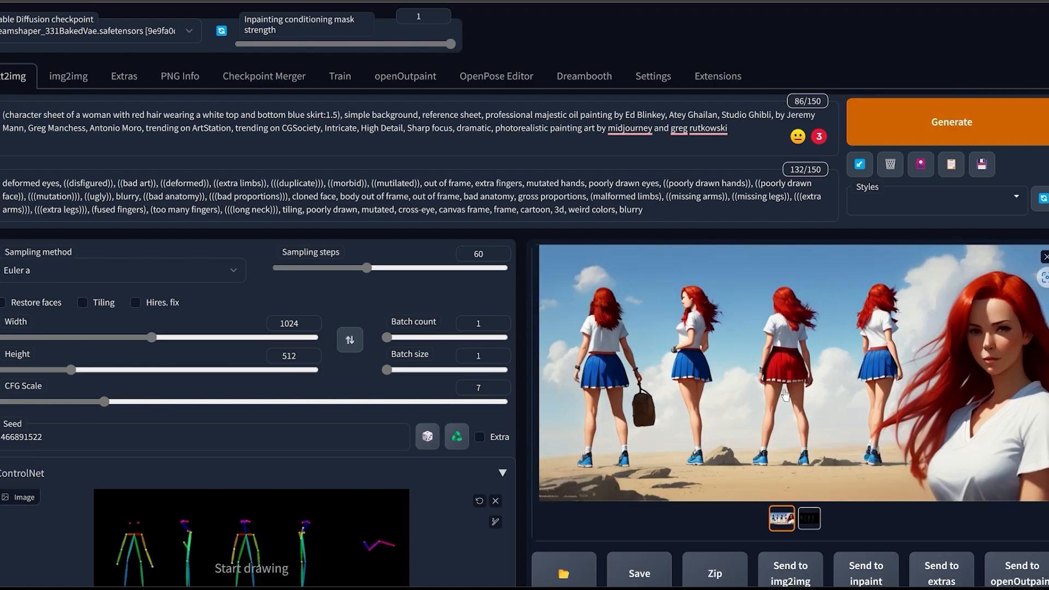
Send the generated character sheet to the img2img inpaint canvas.
click(809, 518)
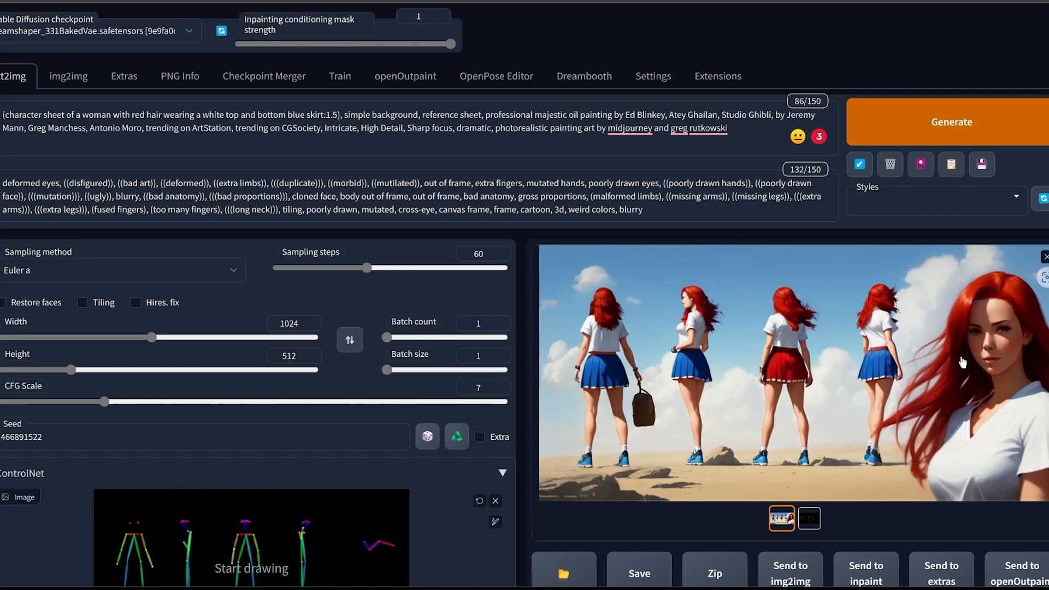
mouse_move(583, 367)
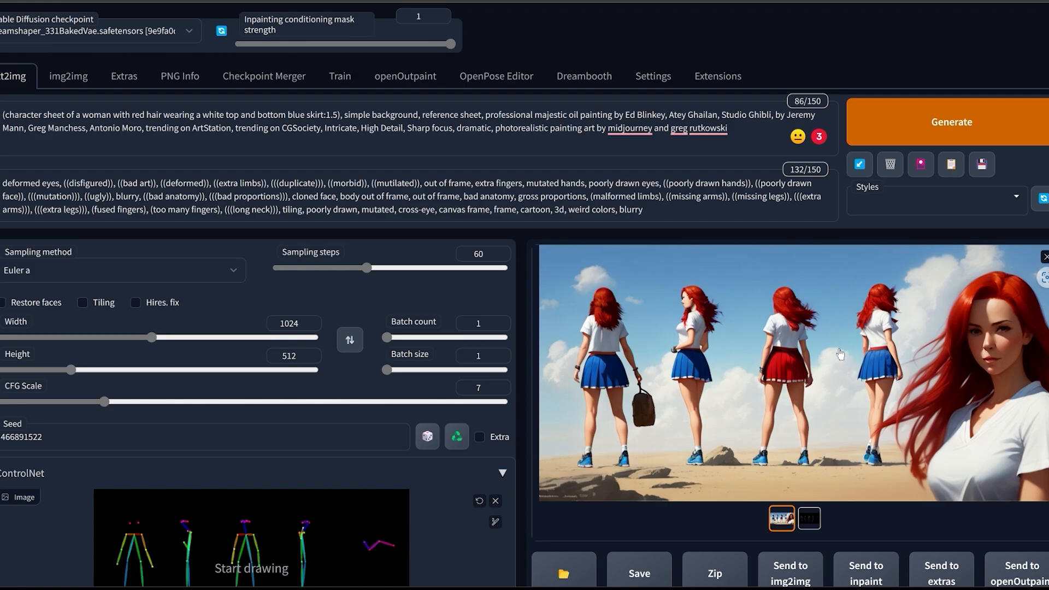
mouse_move(861, 529)
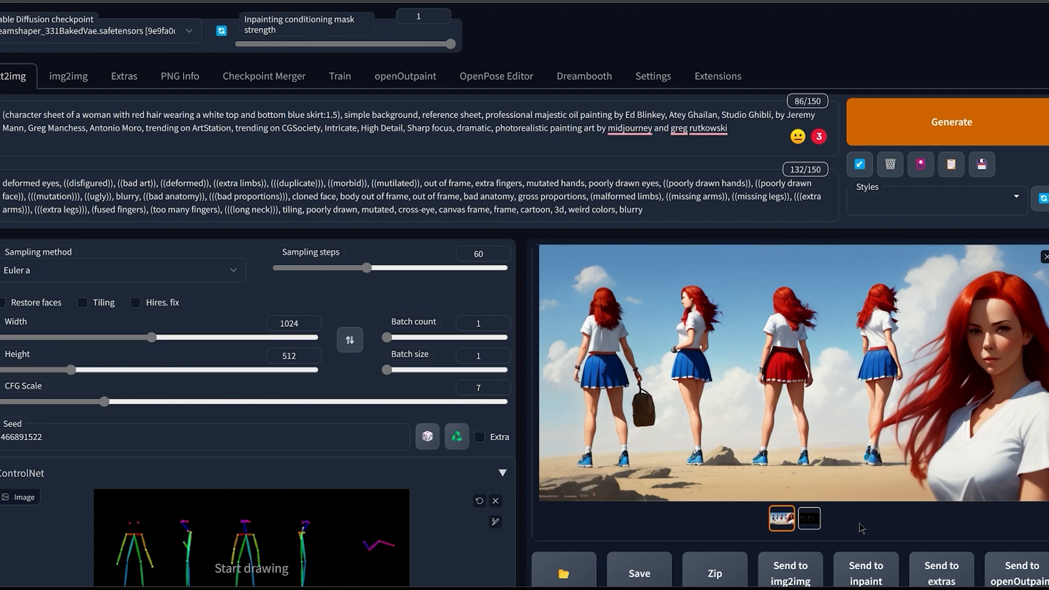
click(68, 75)
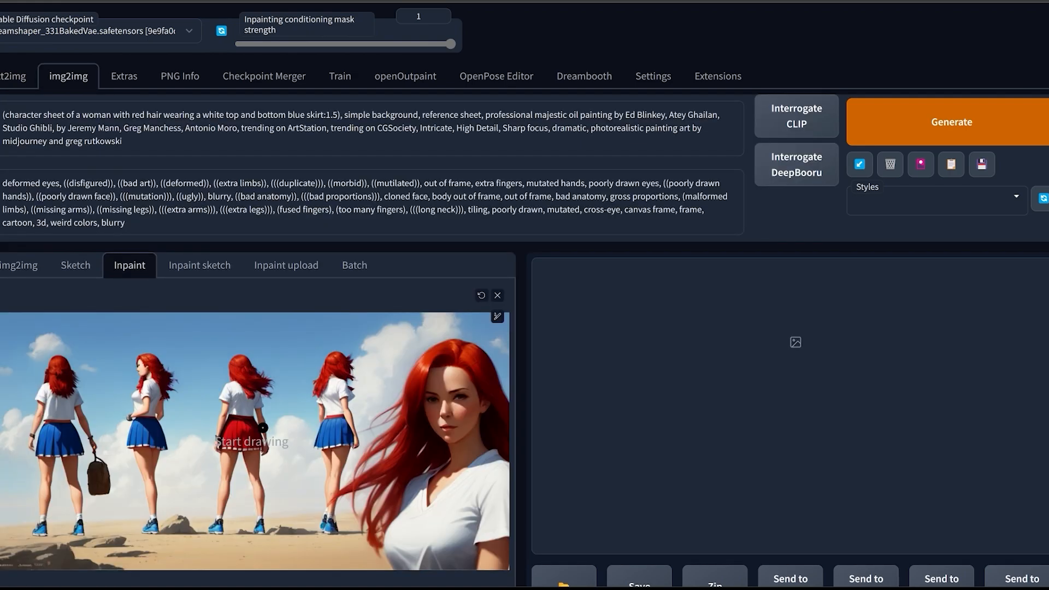
Mask the third figure's red skirt and inpaint it as a blue skirt at width 1024.
click(236, 433)
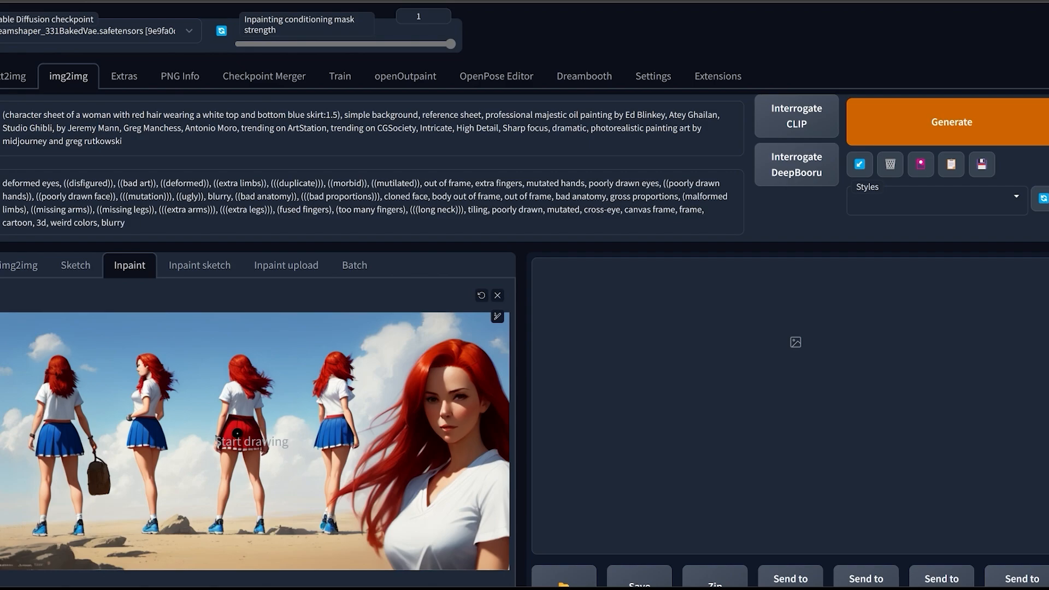
click(94, 30)
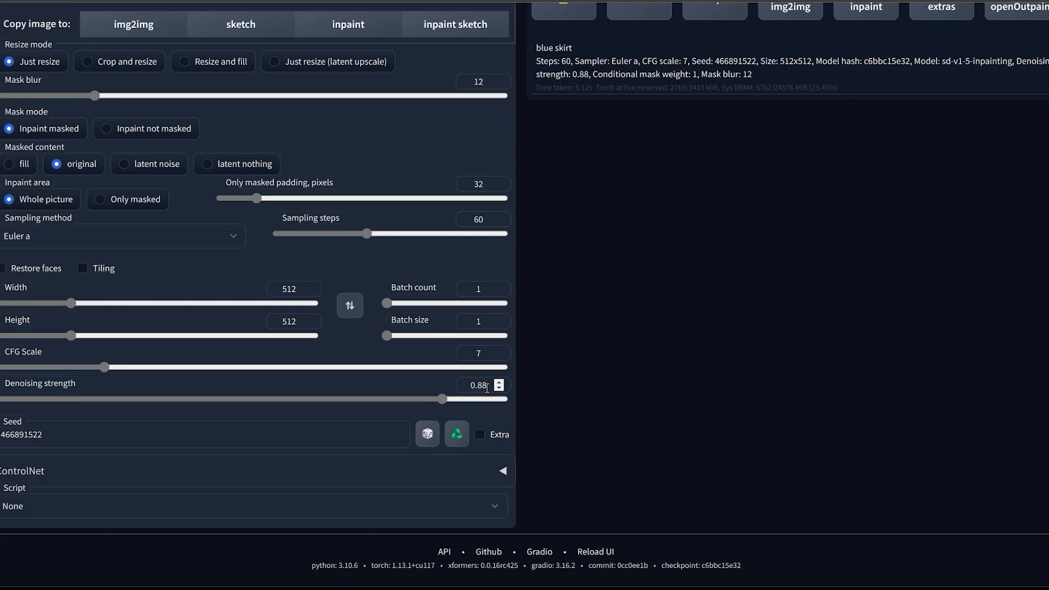
text(1024)
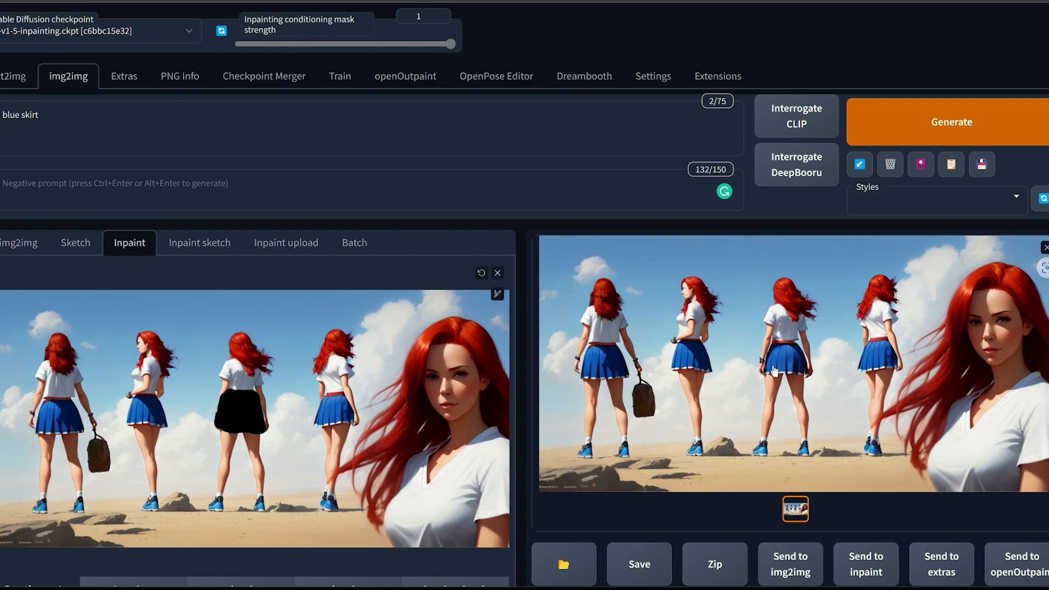
mouse_move(949, 392)
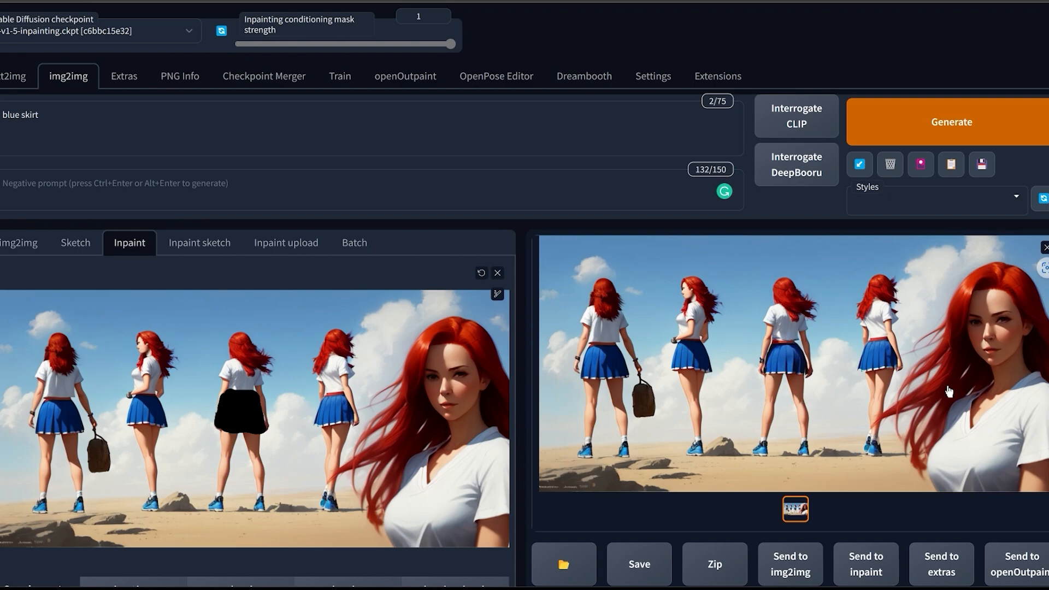
mouse_move(913, 374)
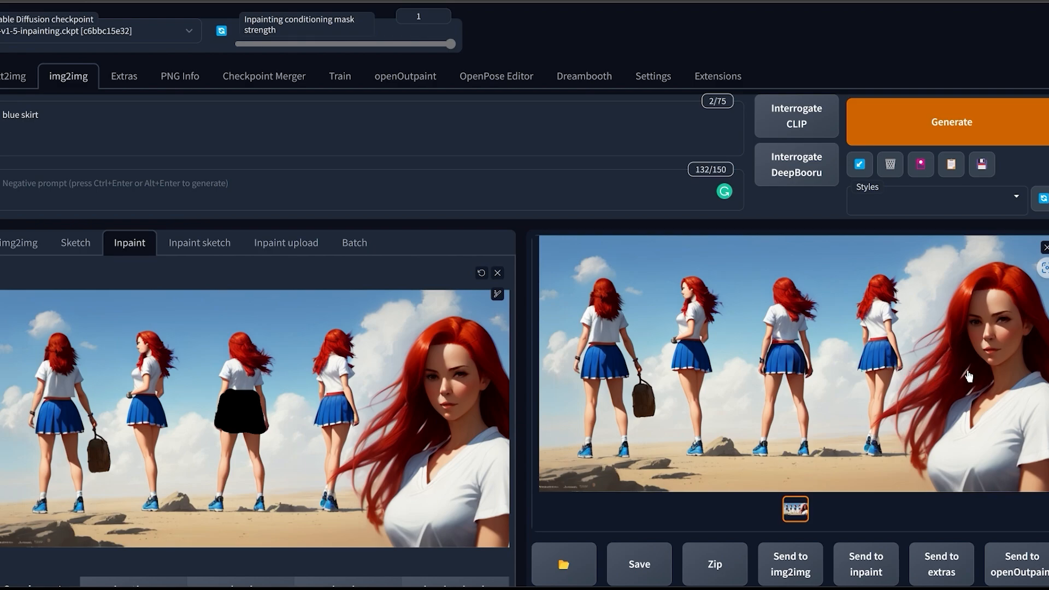
Send the corrected sheet to Extras and upscale it 4× with Lanczos.
click(124, 75)
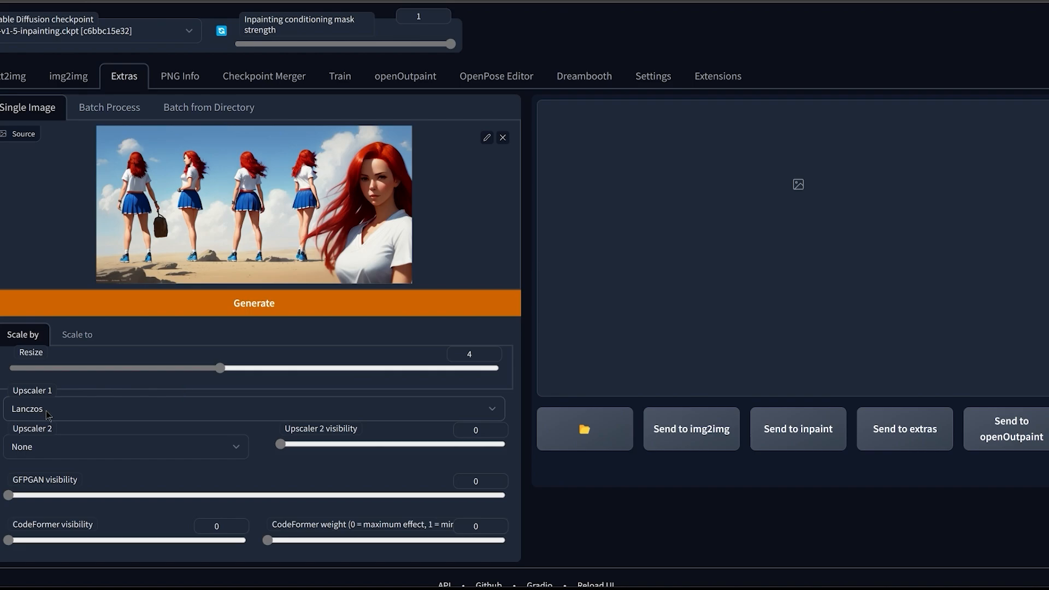
click(254, 303)
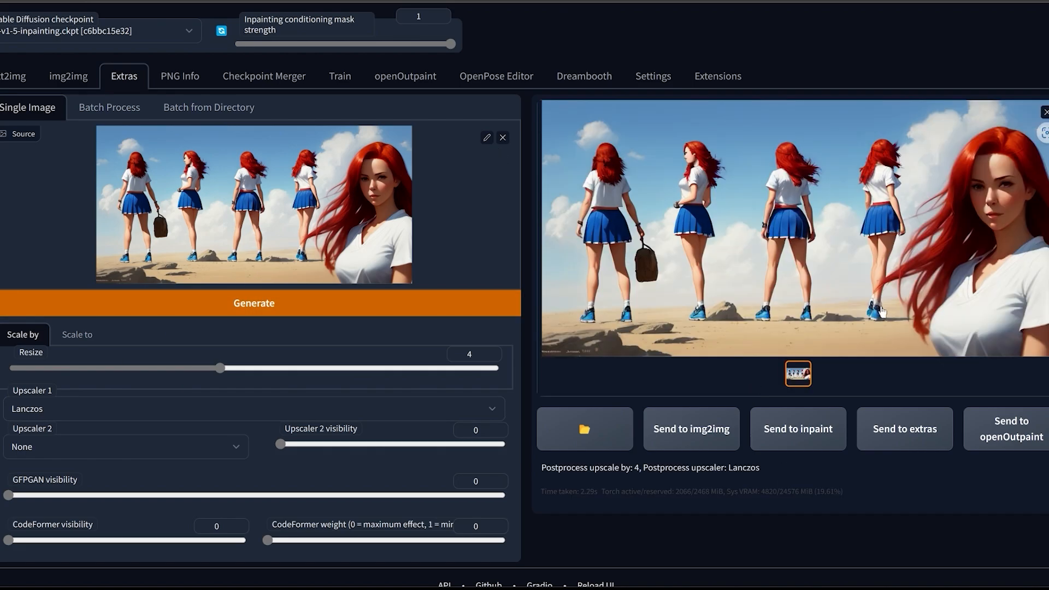
mouse_move(798, 436)
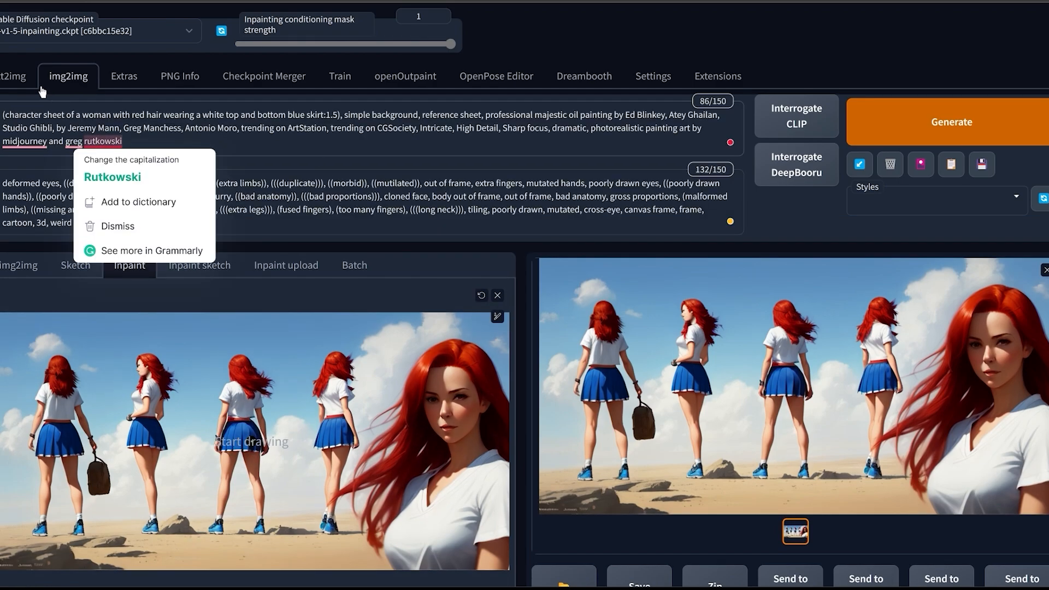
Return to Inpaint and set up a masked-only 1024×1024 pass on the portrait's chest.
click(68, 75)
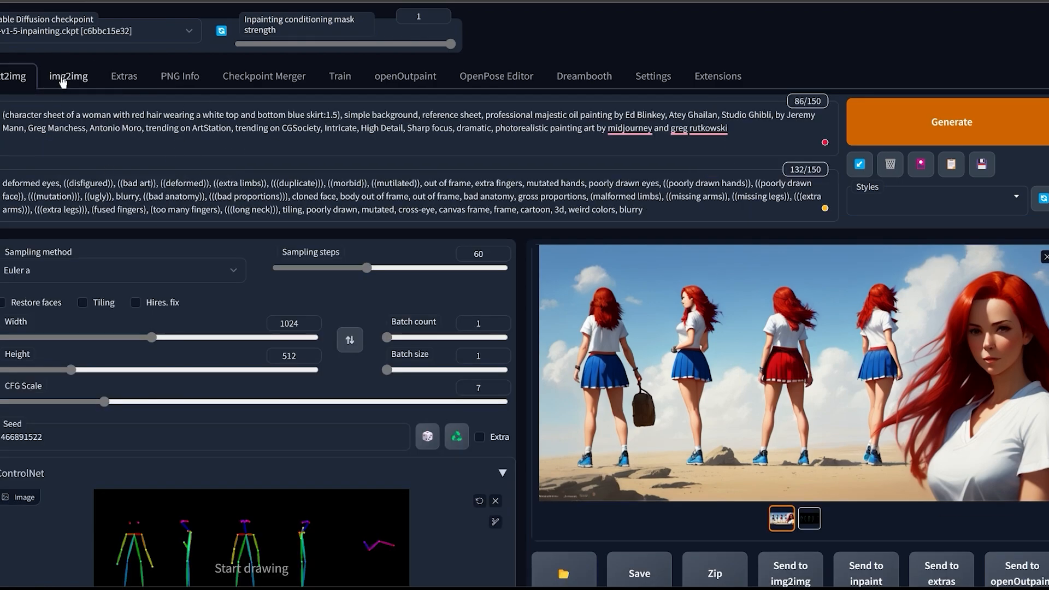
click(68, 75)
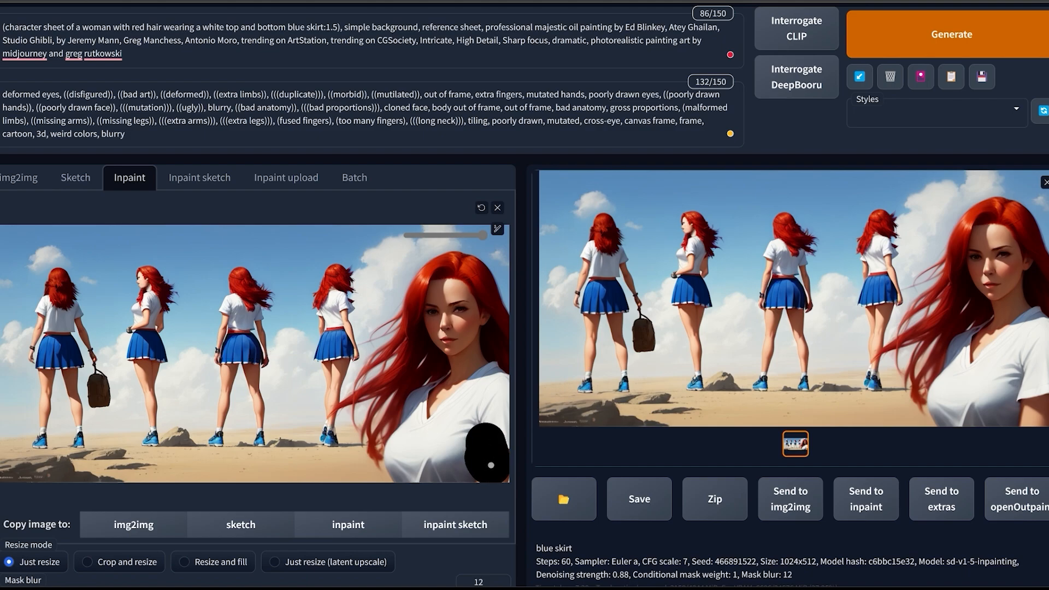
scroll(down, 3)
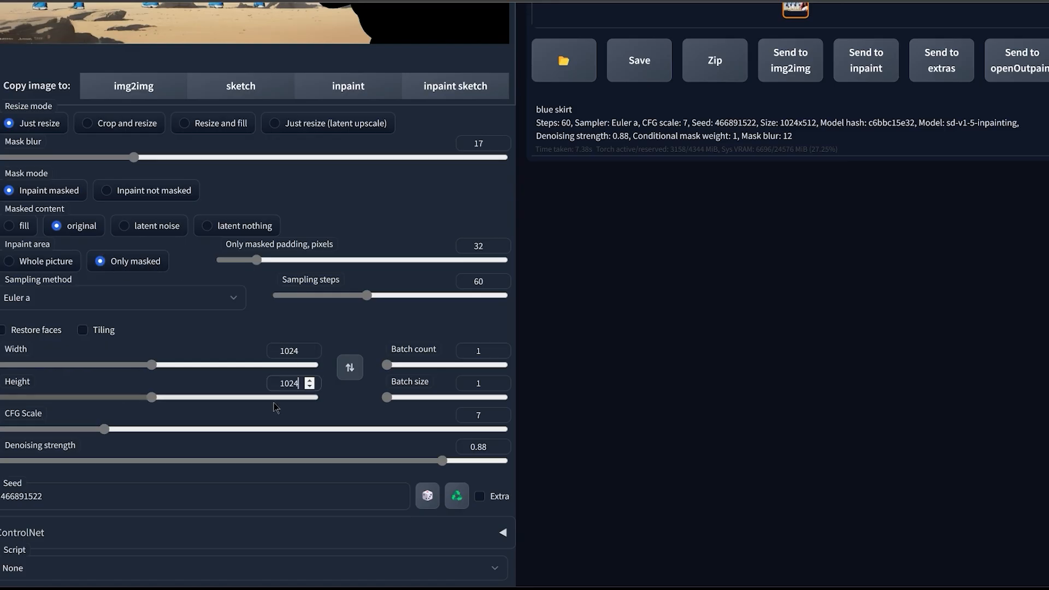
drag(440, 460, 111, 460)
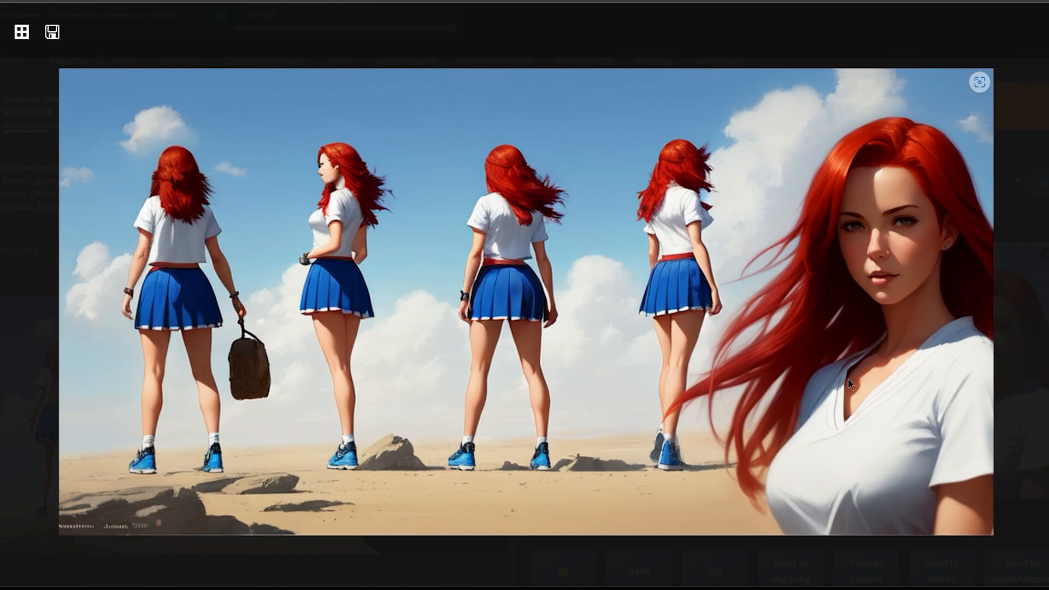
mouse_move(859, 208)
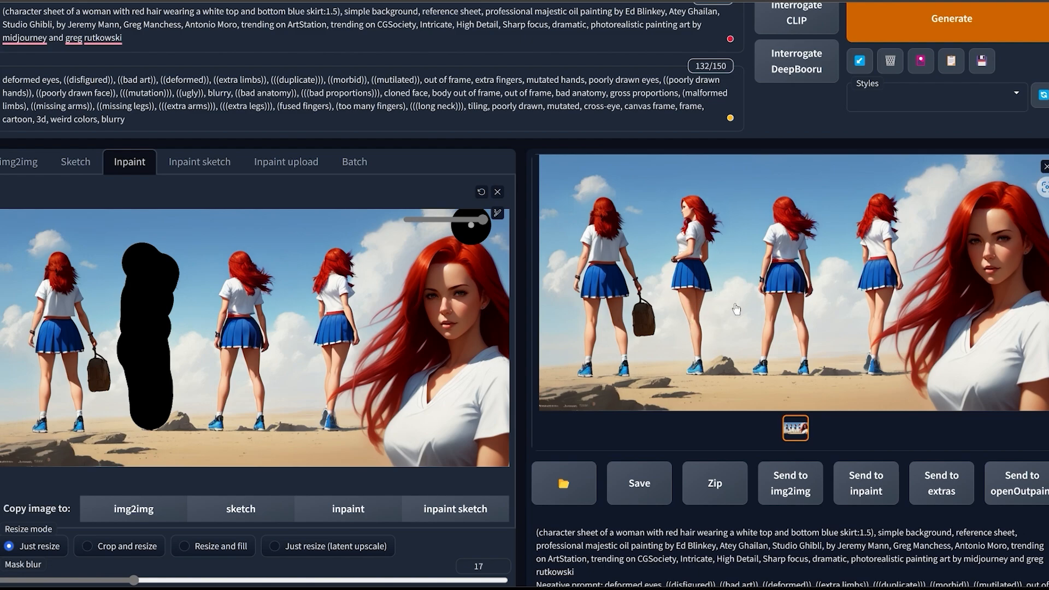
Run the inpainting pass over the area masked beside the fourth figure.
click(951, 18)
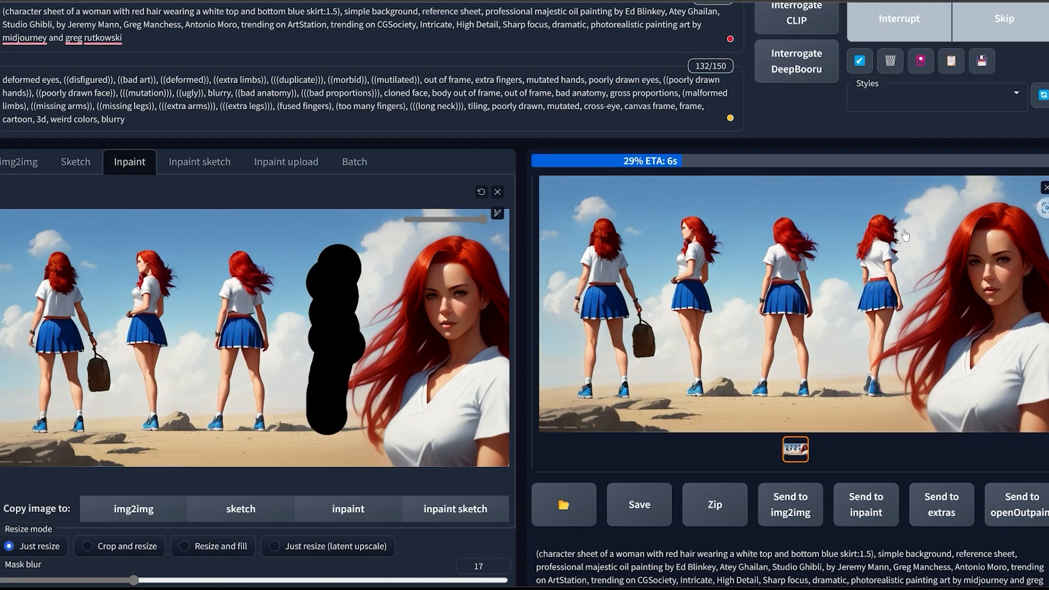